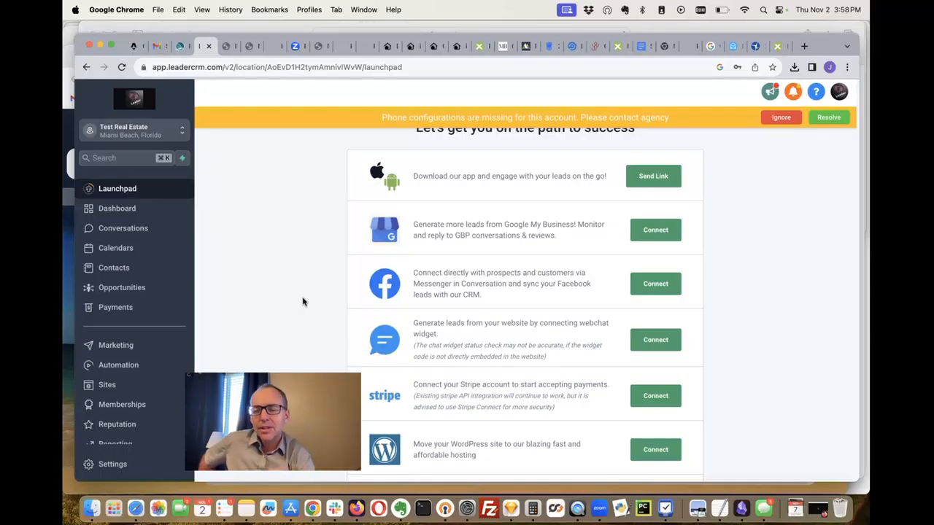
mouse_move(138, 365)
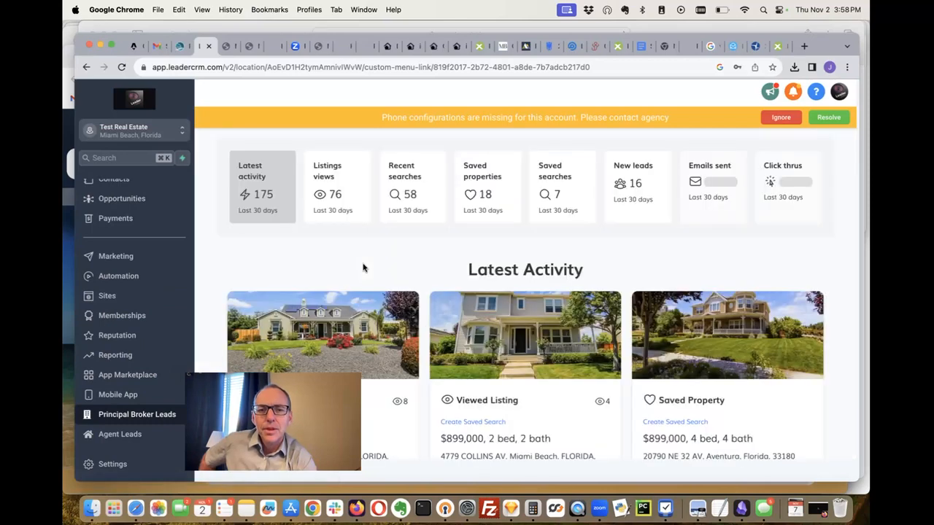
mouse_move(686, 220)
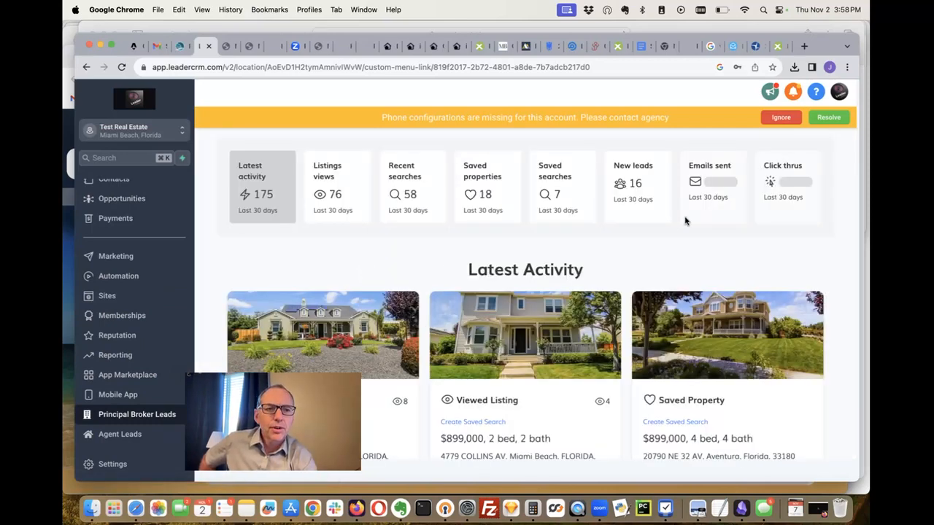
mouse_move(801, 129)
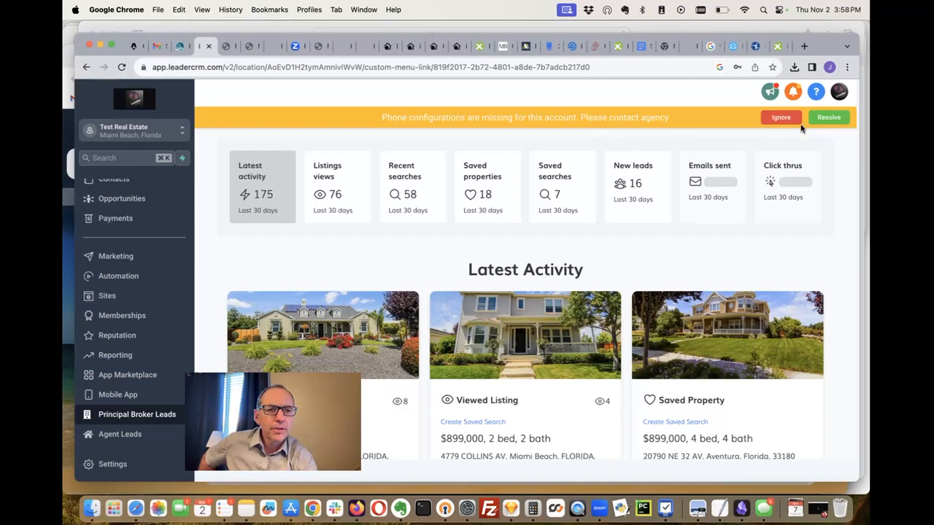
- Dismiss the missing phone configuration warning and scroll through the Latest Activity feed
left_click(780, 118)
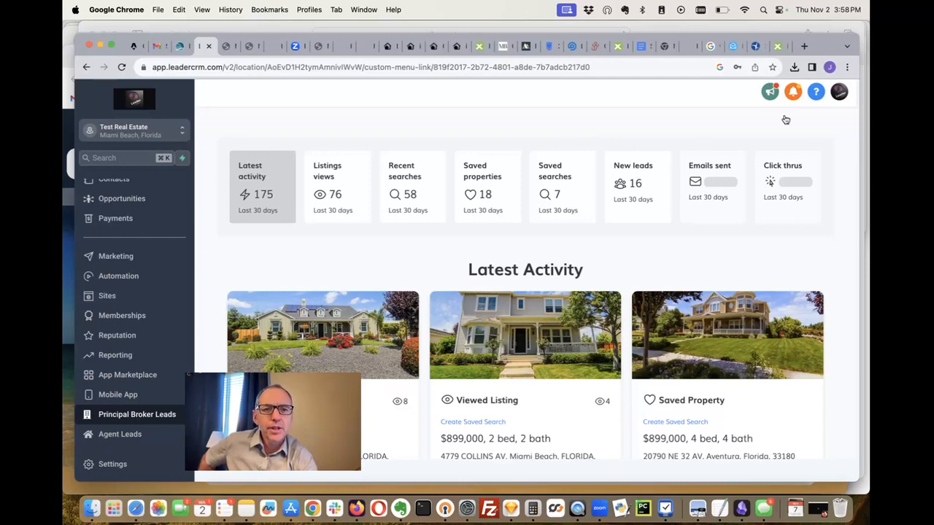
mouse_move(488, 238)
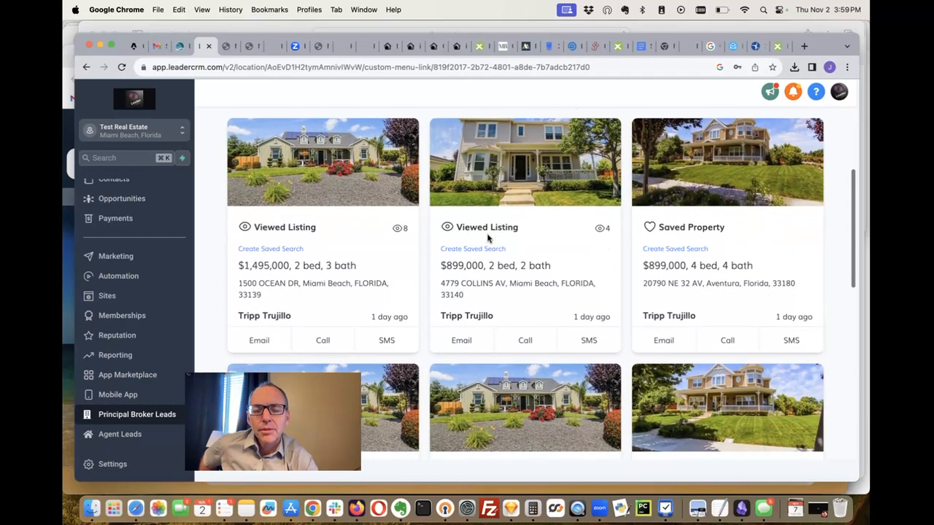
scroll("up", 3)
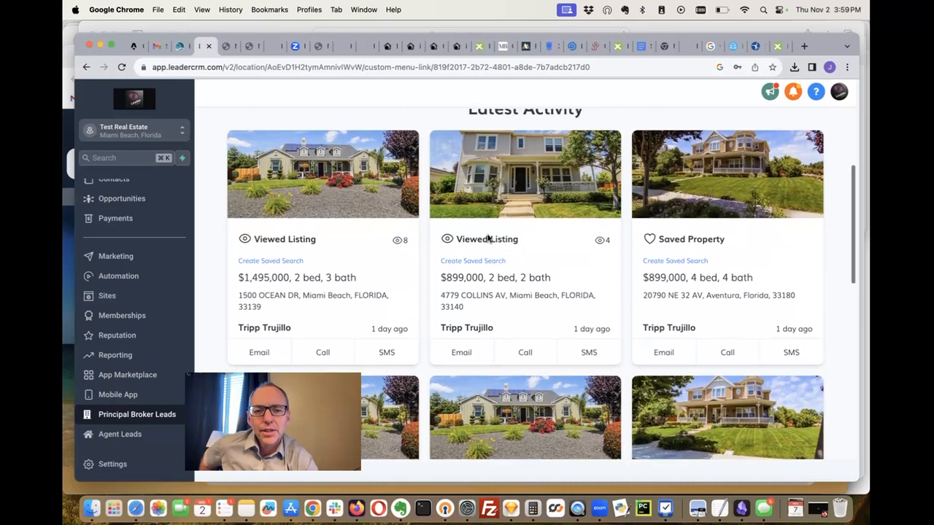
scroll("down", 3)
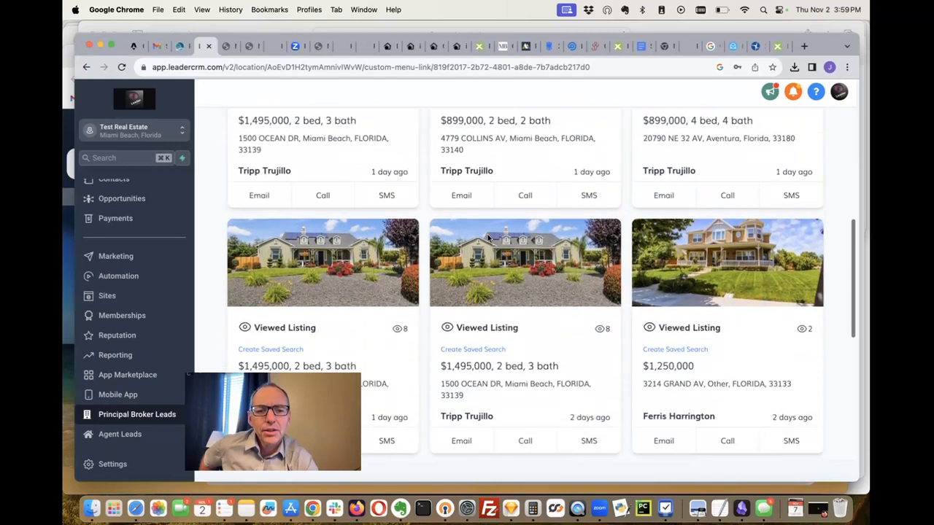
scroll("down", 3)
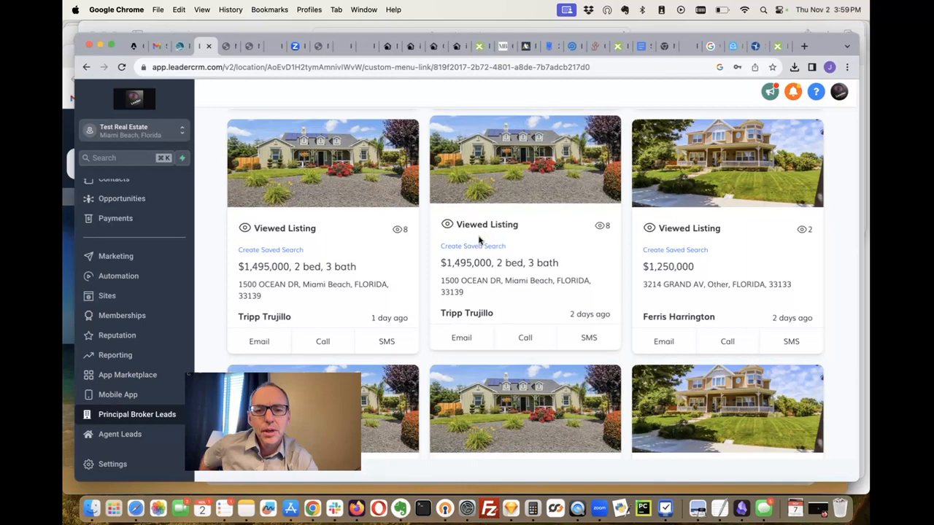
scroll("down", 3)
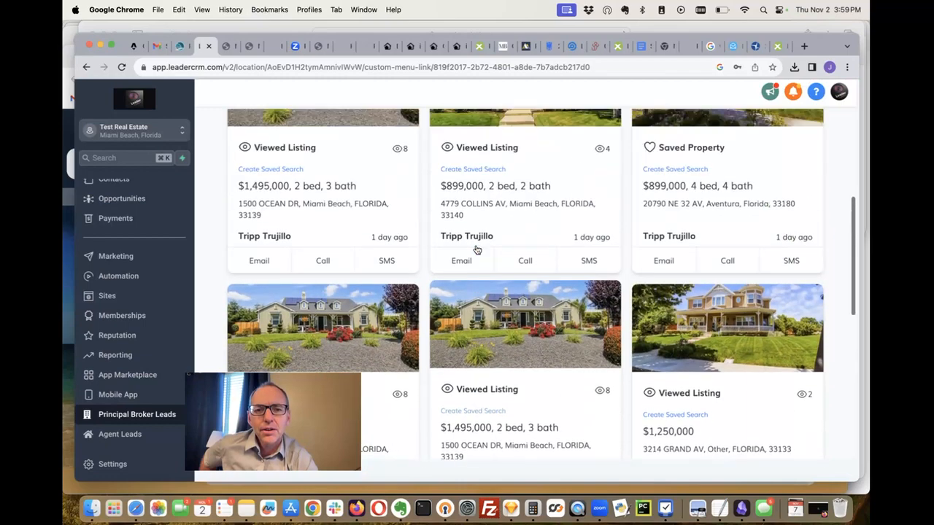
scroll("up", 3)
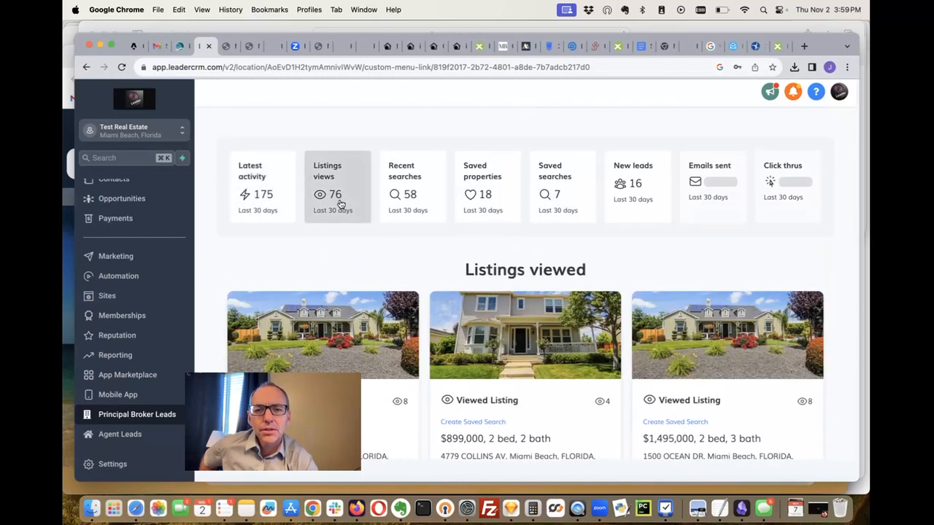
- Scroll through the leads' Recent Searches cards and their search criteria
scroll("down", 3)
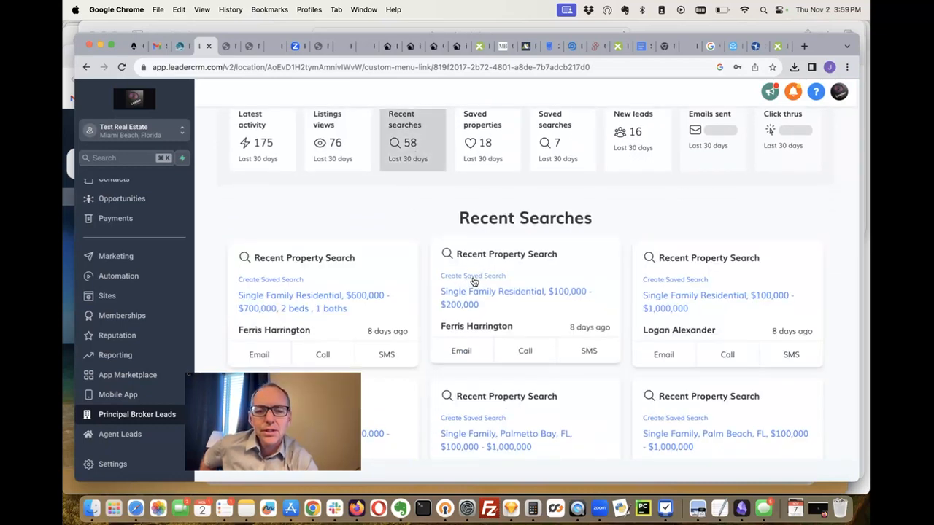
mouse_move(497, 296)
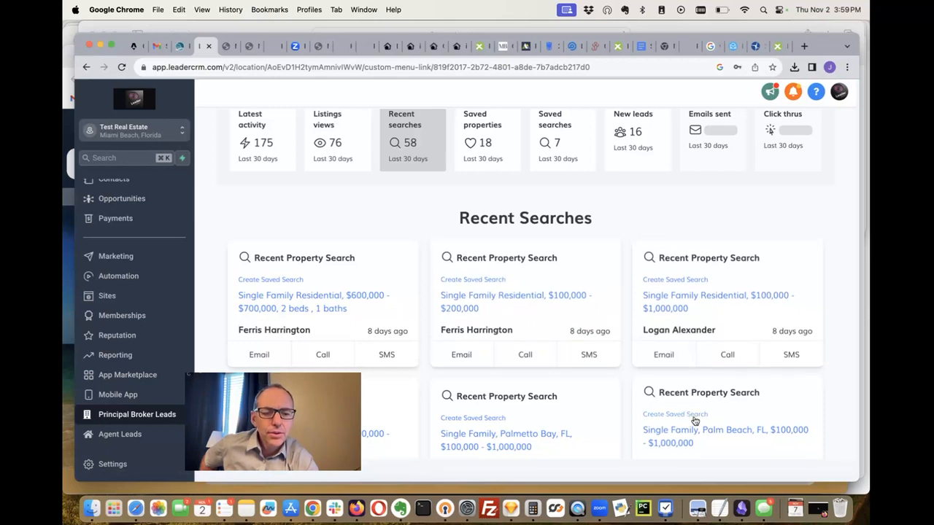
scroll("down", 3)
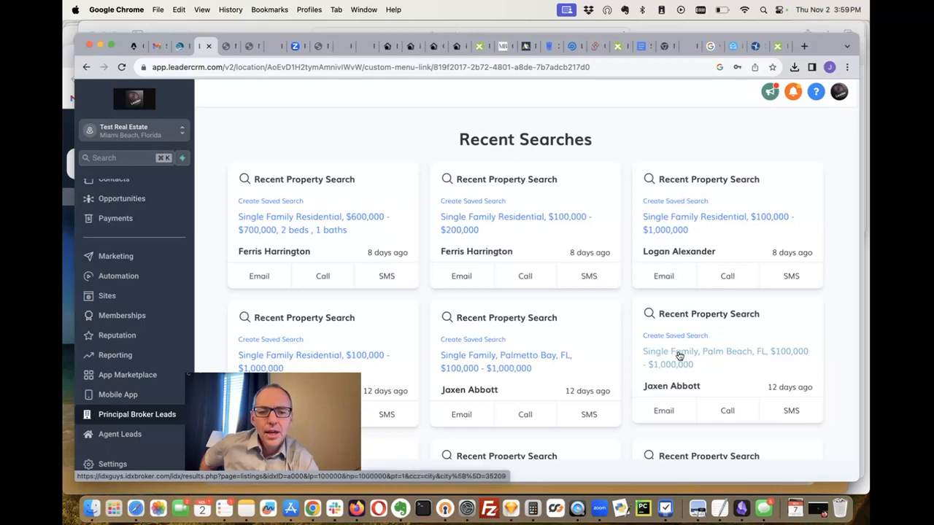
mouse_move(679, 336)
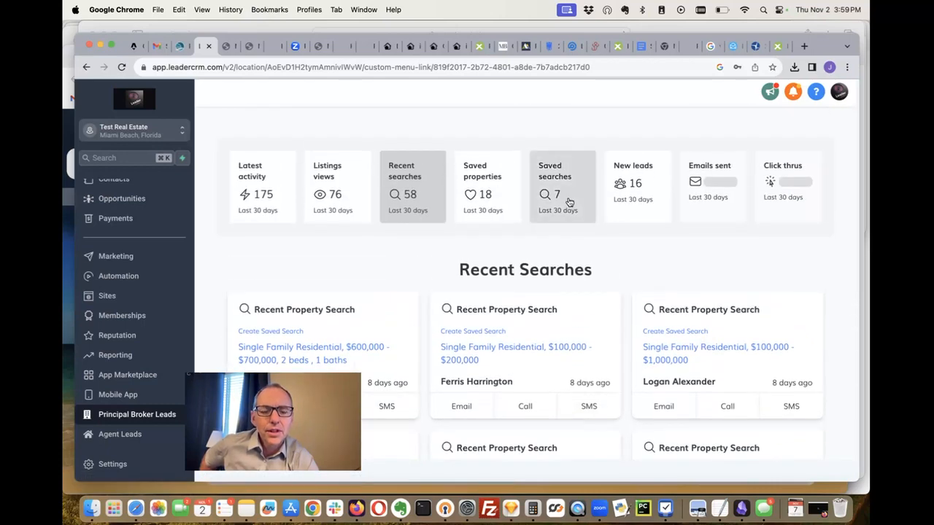
- Scroll the saved property cards, including the $669,000 3 bed, 2 bath Coral Gables home
scroll("down", 3)
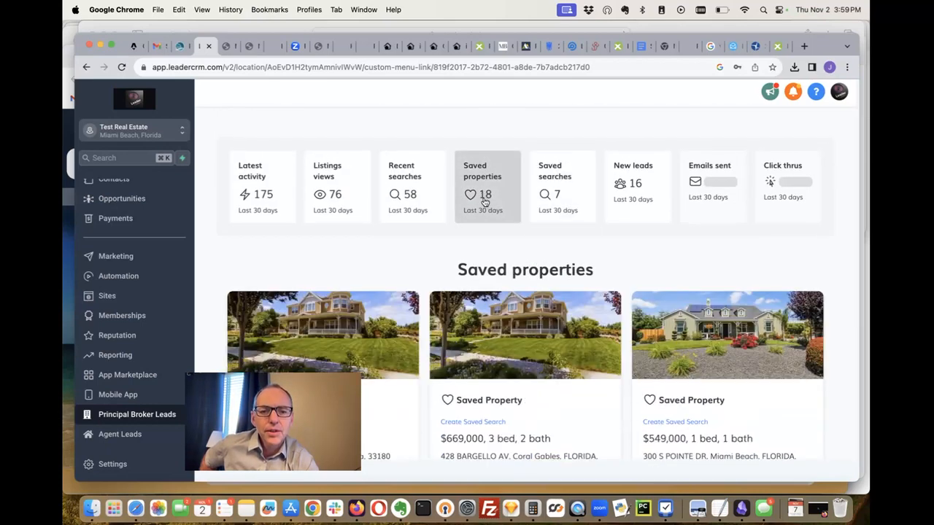
scroll("down", 3)
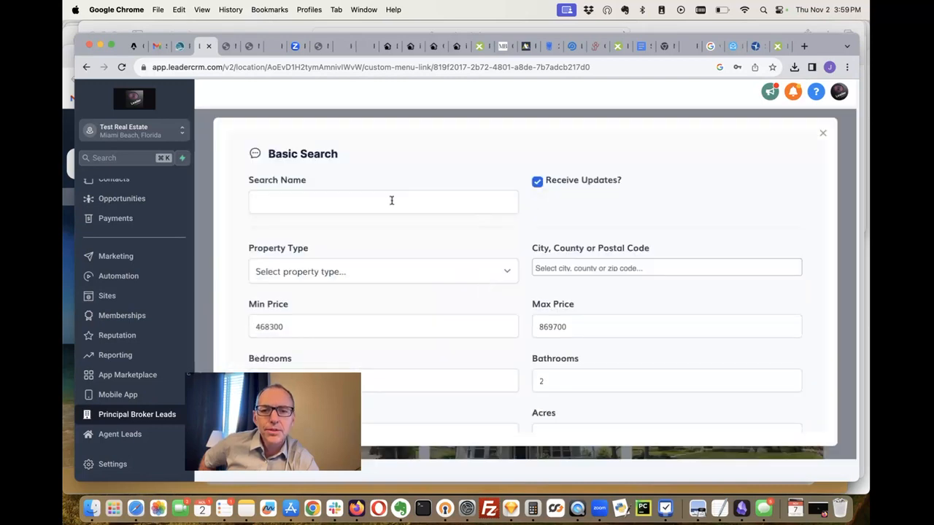
- Type the search name 'Coral Gables 650k-700k 3bed 2bath', correcting a mistyped start
type("CLI")
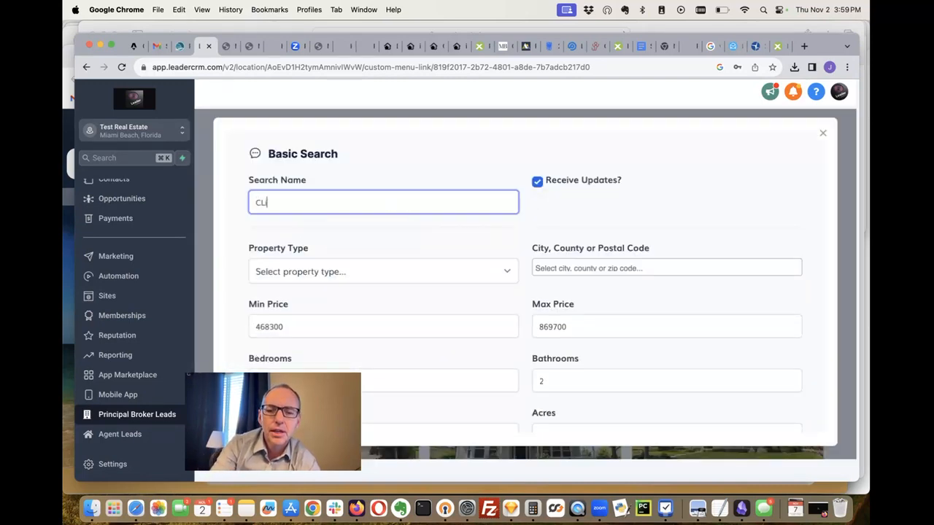
key("Backspace")
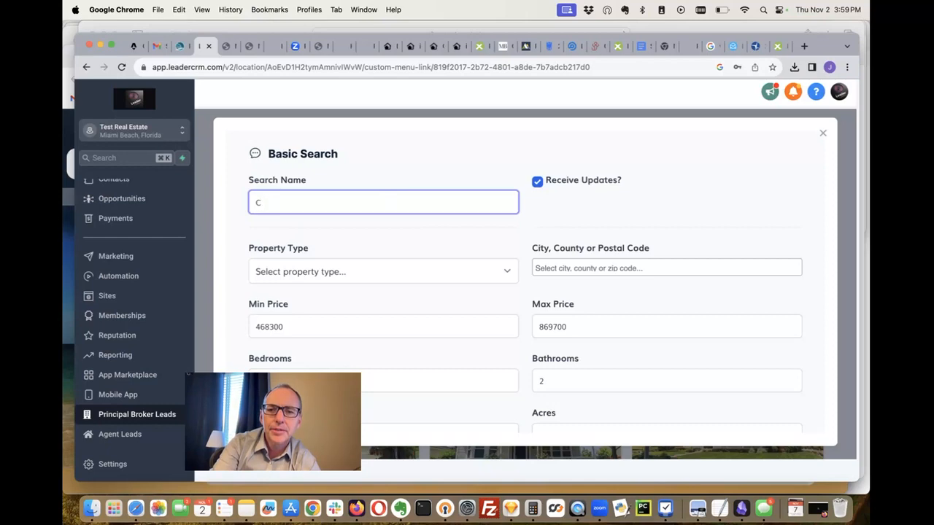
type("oral Gabels")
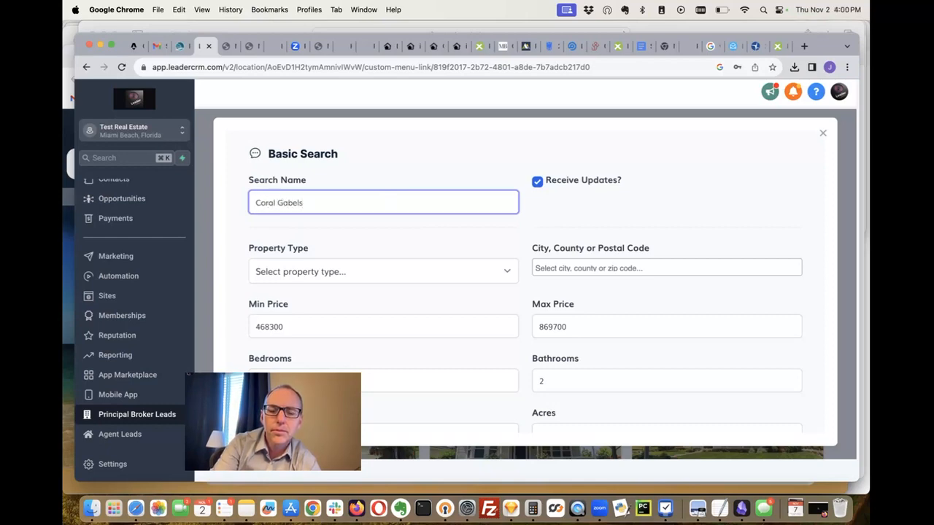
type("Coral Gables")
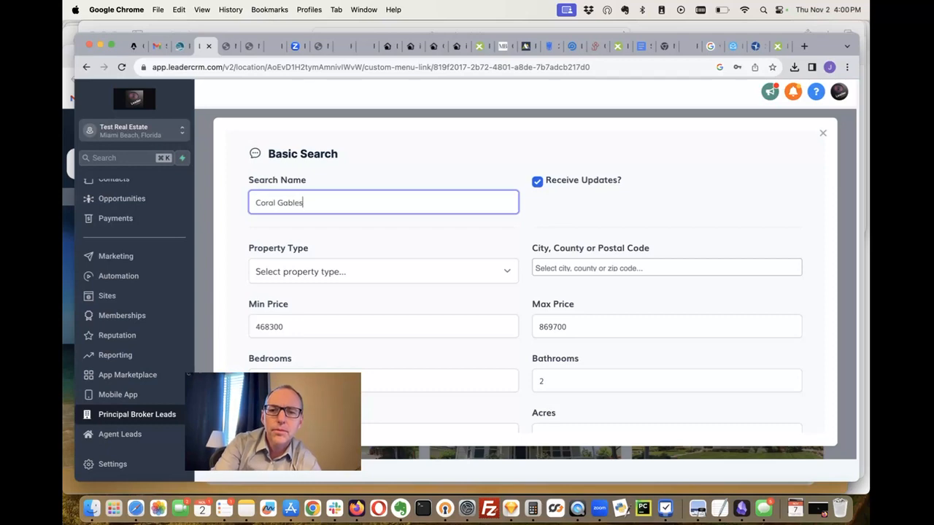
type("650k")
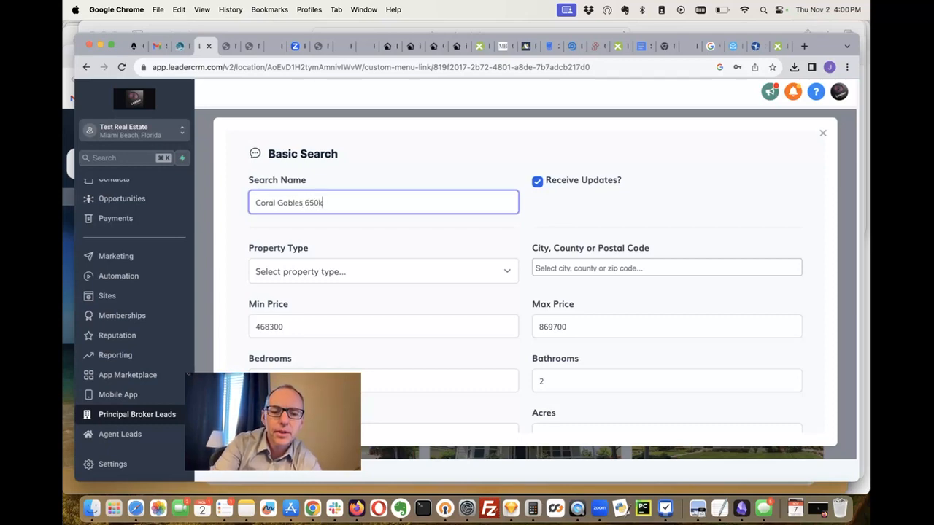
type("-700k")
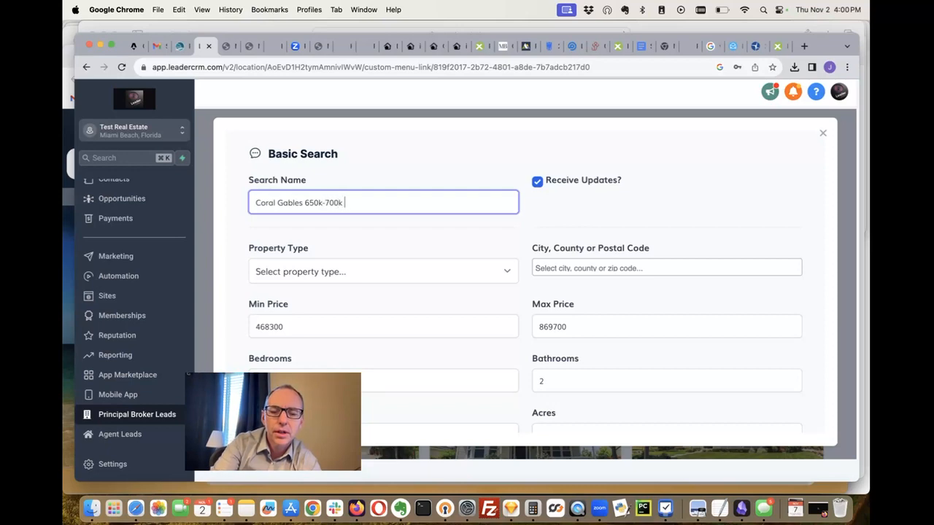
type("3bed 2bath")
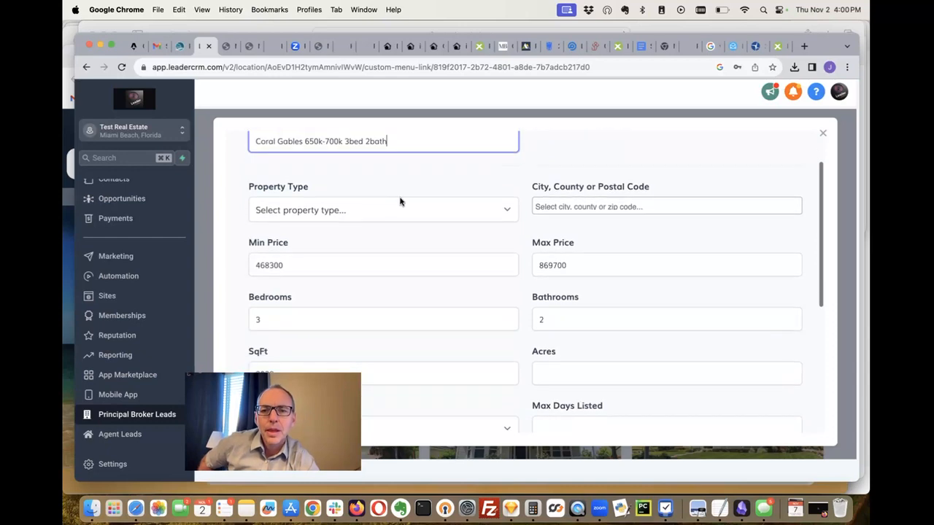
mouse_move(437, 215)
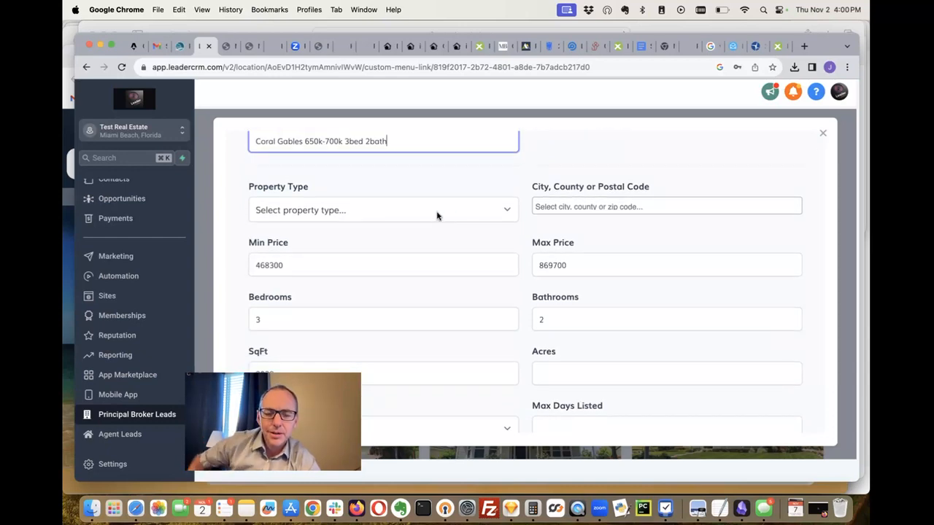
- Set the search location to Coral Gables, FL
left_click(666, 206)
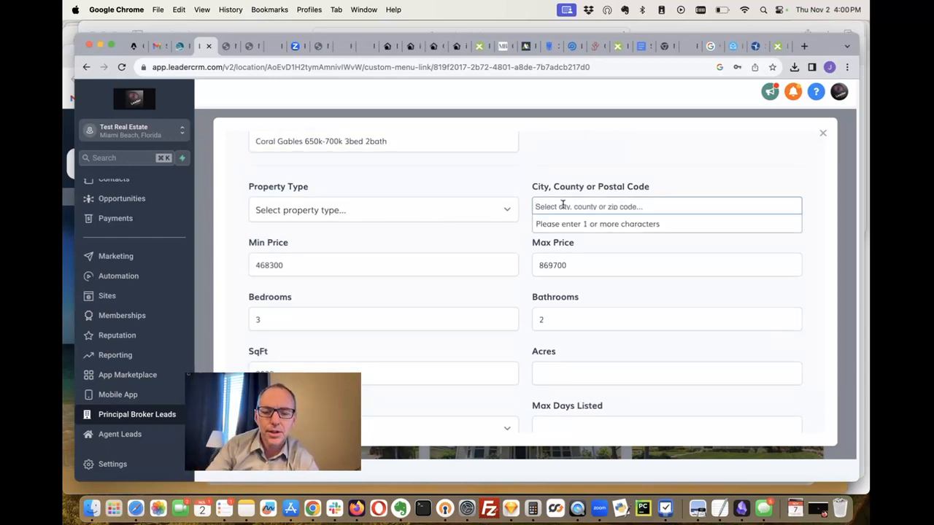
type("coral")
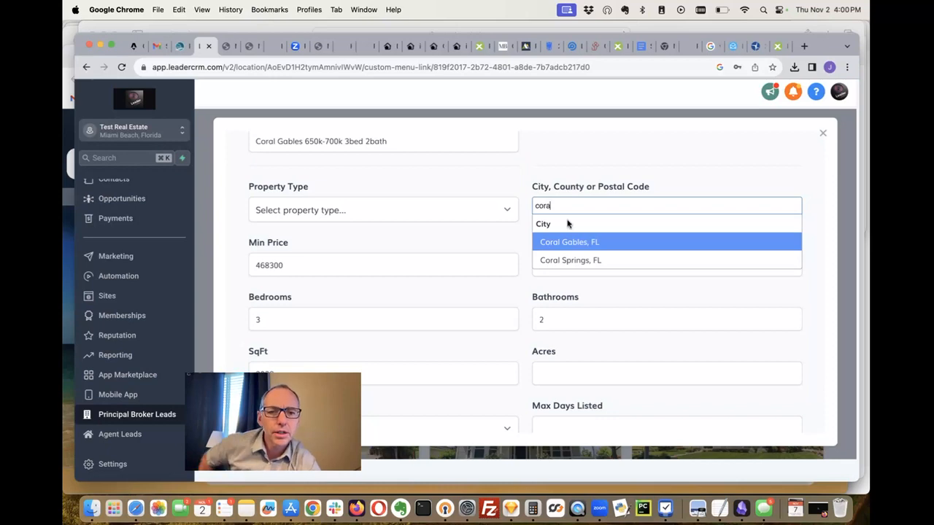
left_click(569, 241)
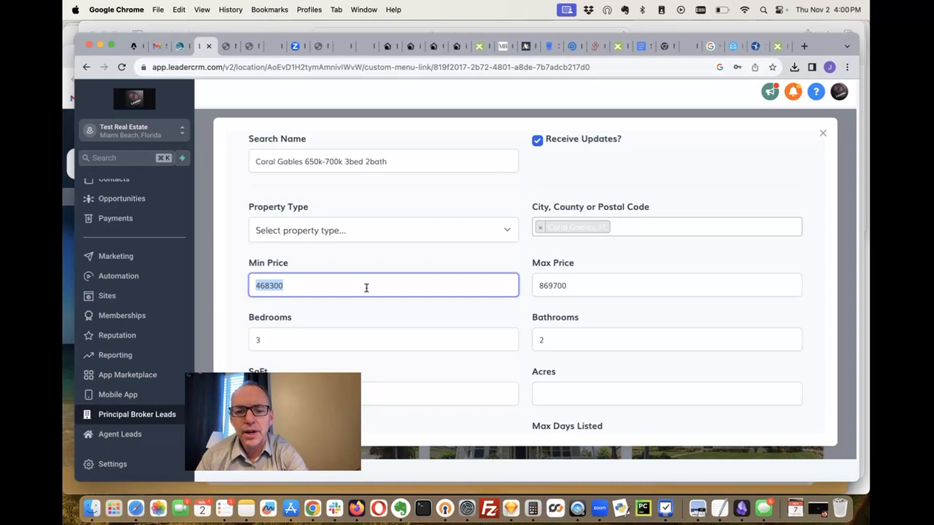
- Enter the 650,000–700,000 price range and clear the square footage value
type("65,000")
left_click(383, 394)
type("3")
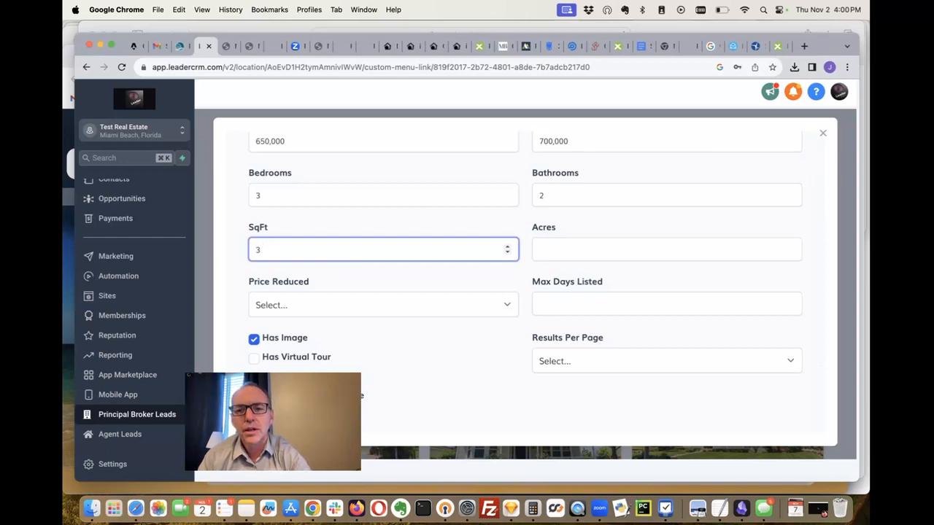
key("Backspace")
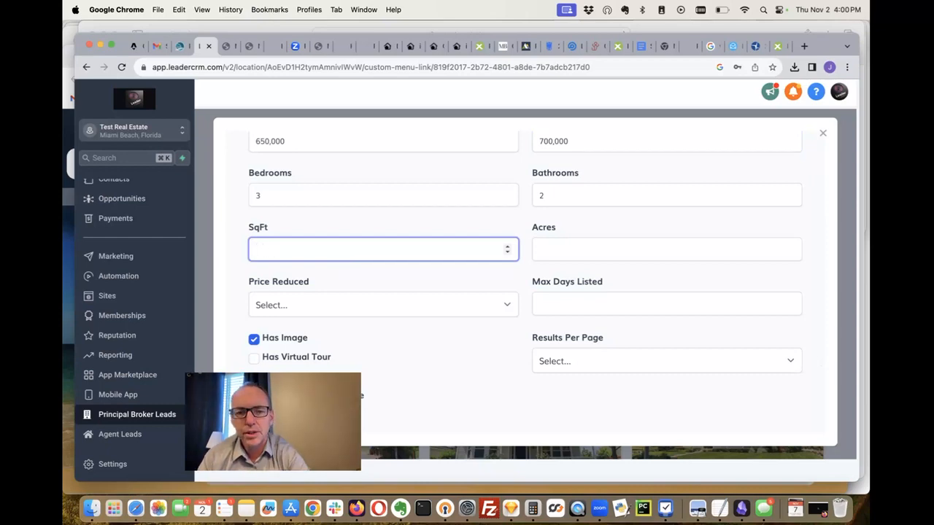
scroll("down", 3)
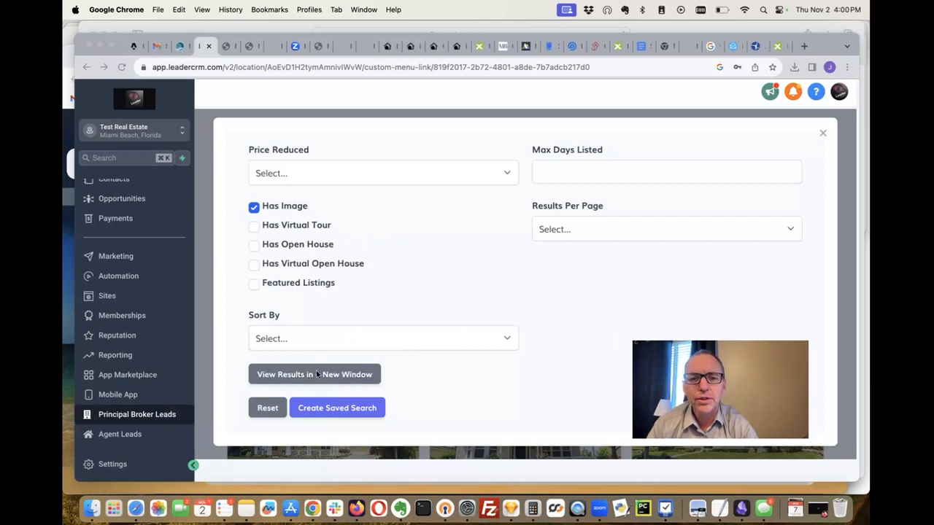
- Preview matching listings in a new window and scroll to the 4 Coral Gables results
left_click(314, 374)
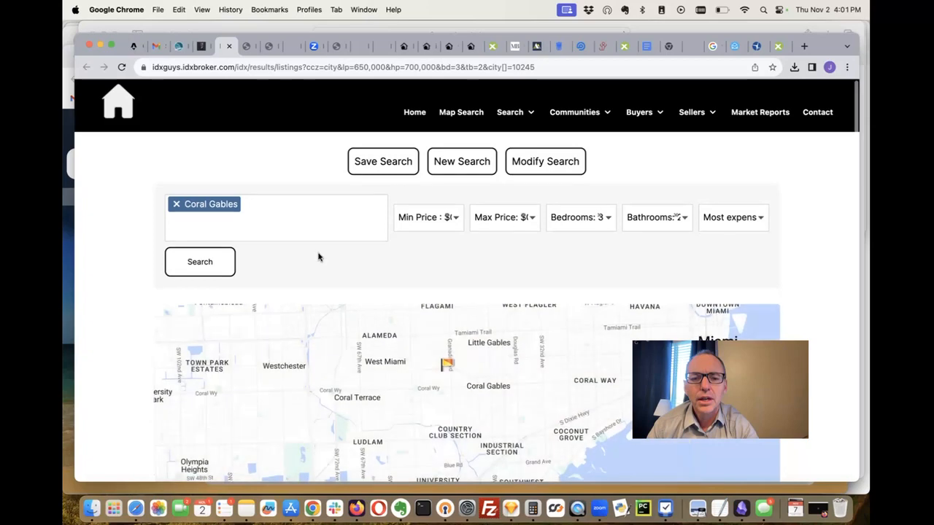
scroll("down", 3)
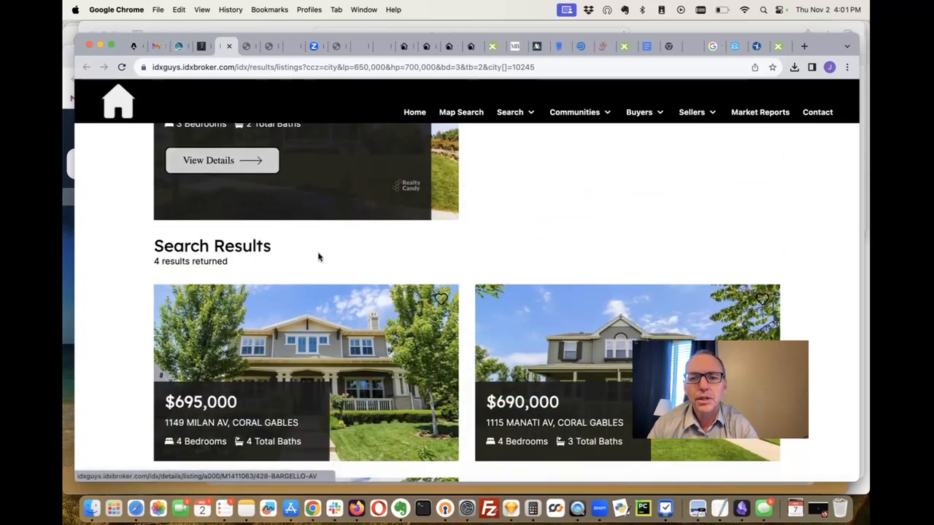
scroll("down", 3)
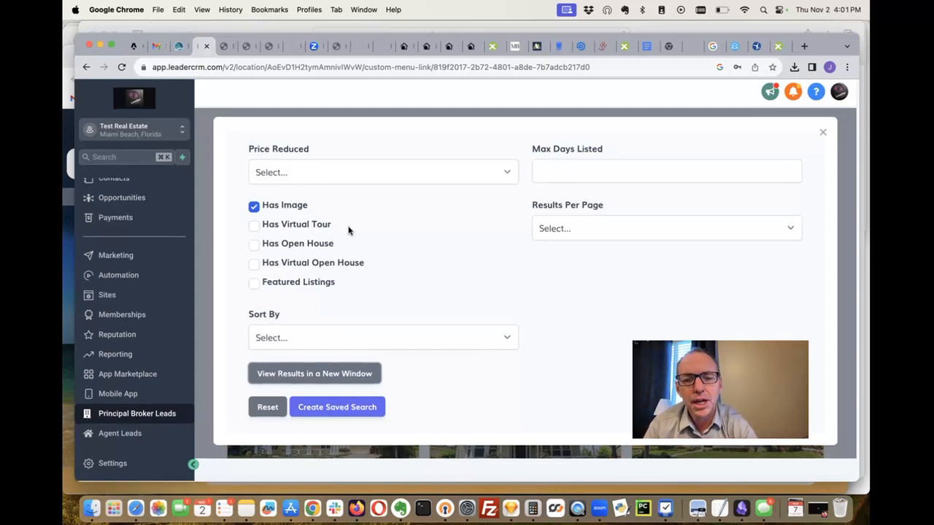
- Check the Sort By choices, then close the Basic Search form
left_click(382, 337)
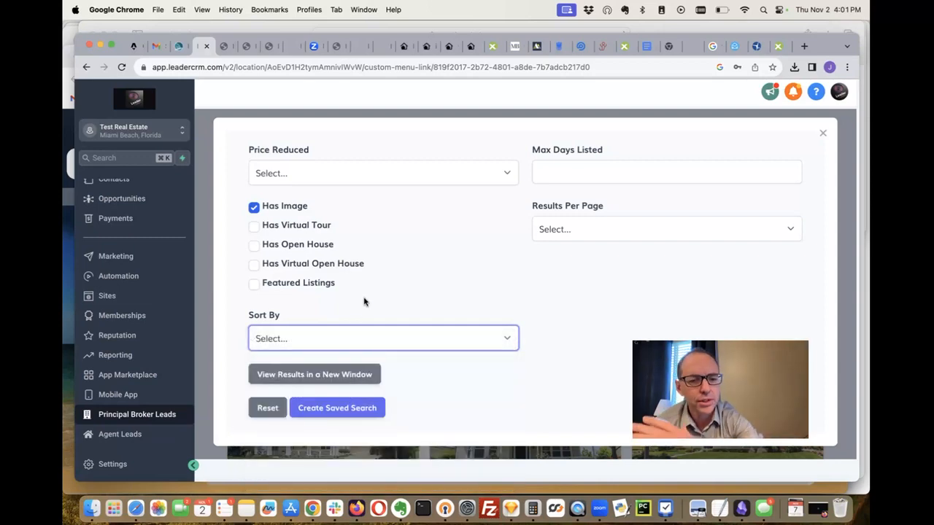
left_click(314, 375)
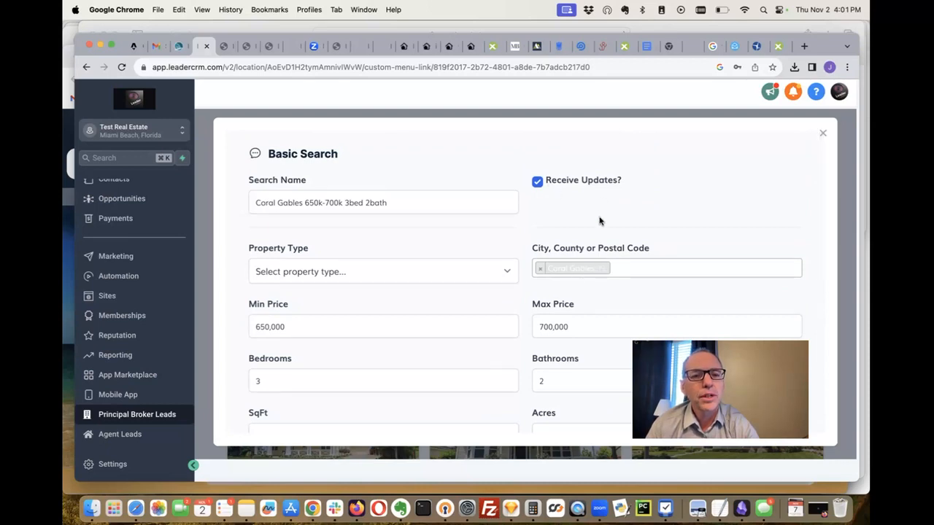
mouse_move(823, 134)
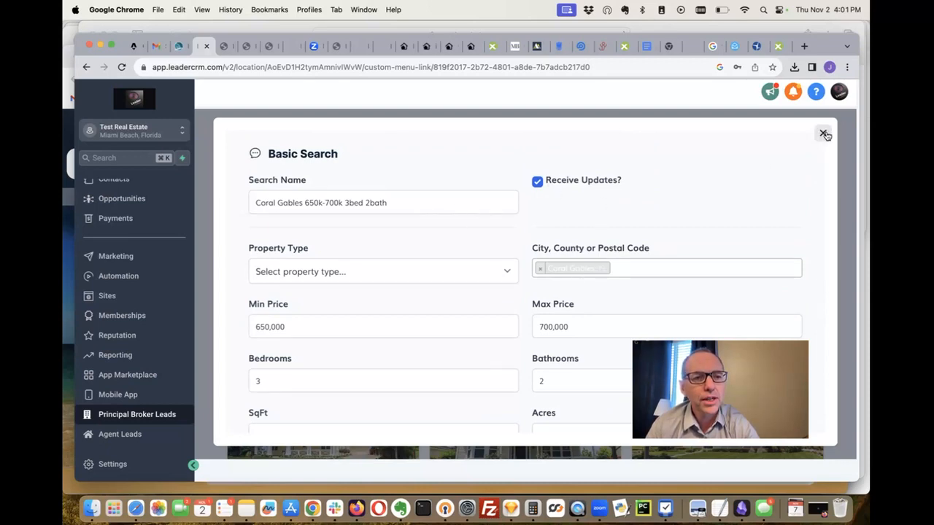
left_click(824, 135)
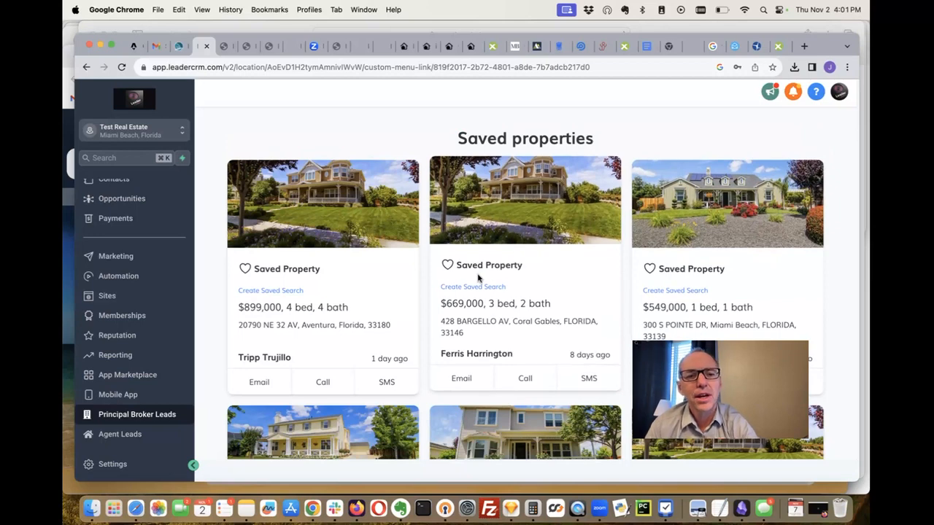